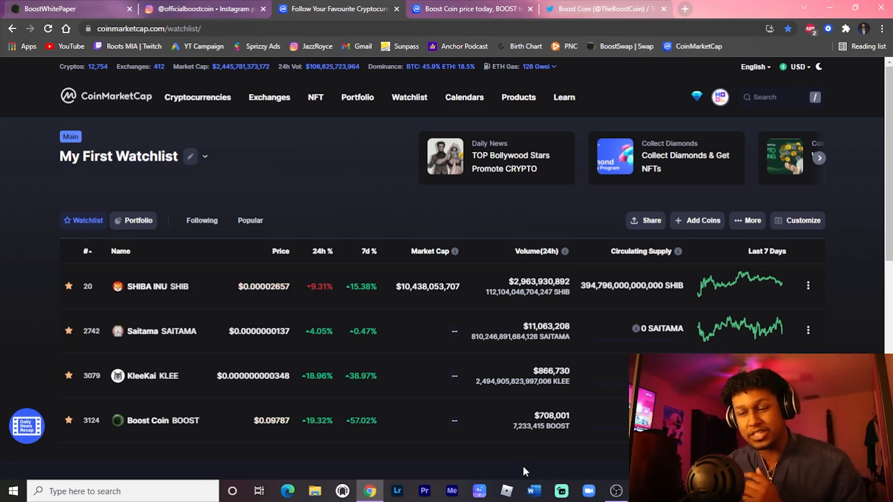
mouse_move(388, 247)
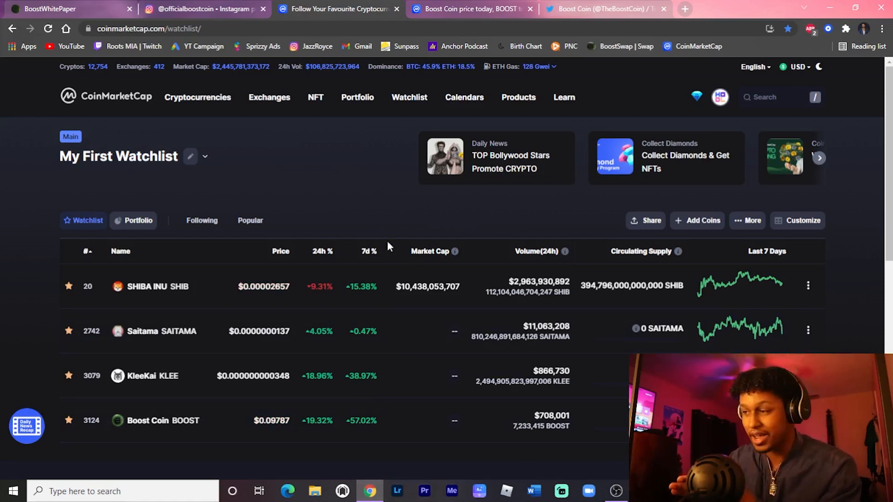
mouse_move(336, 185)
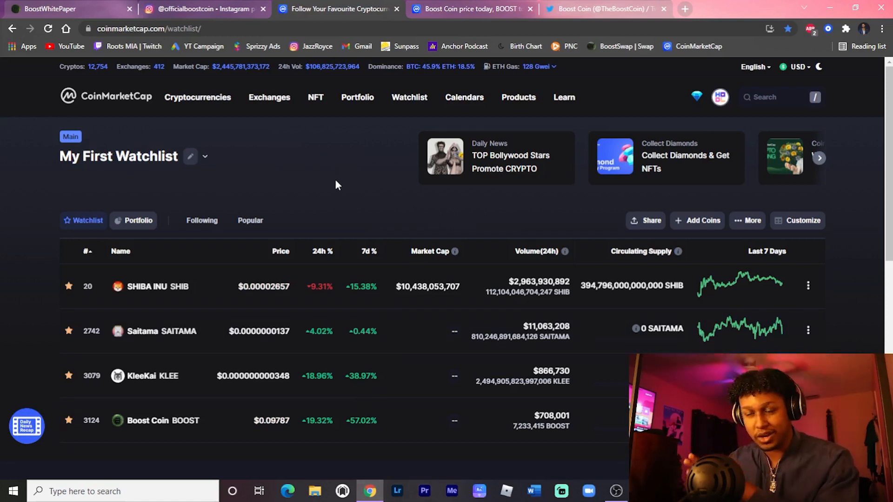
mouse_move(250, 221)
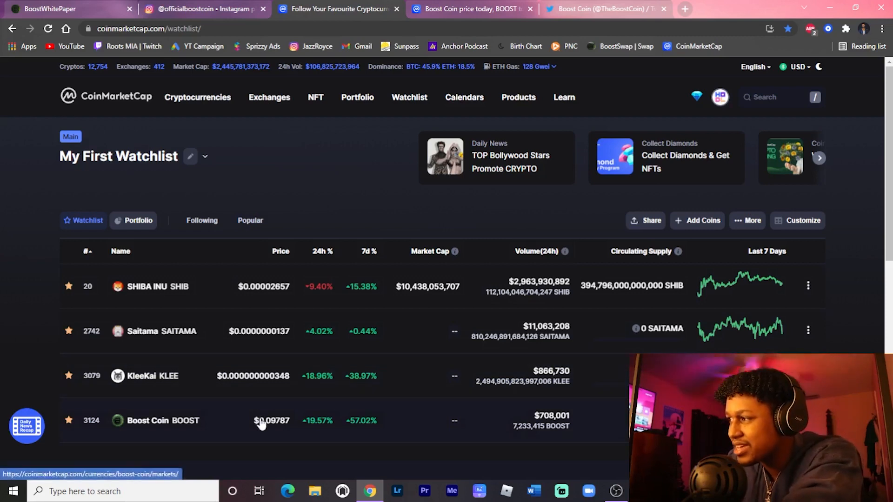
Step: Open the Boost Coin row from the CoinMarketCap watchlist
click(162, 421)
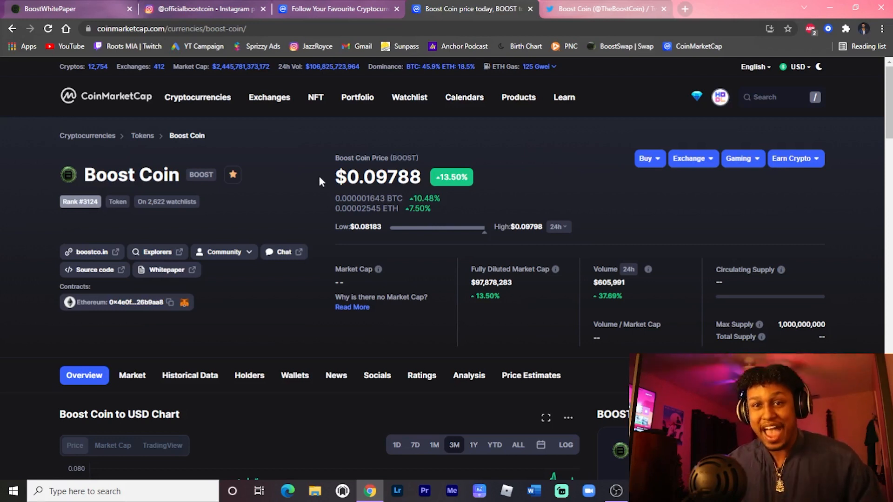
Step: Open the Boost Coin whitepaper at its Tokenomics page
click(51, 9)
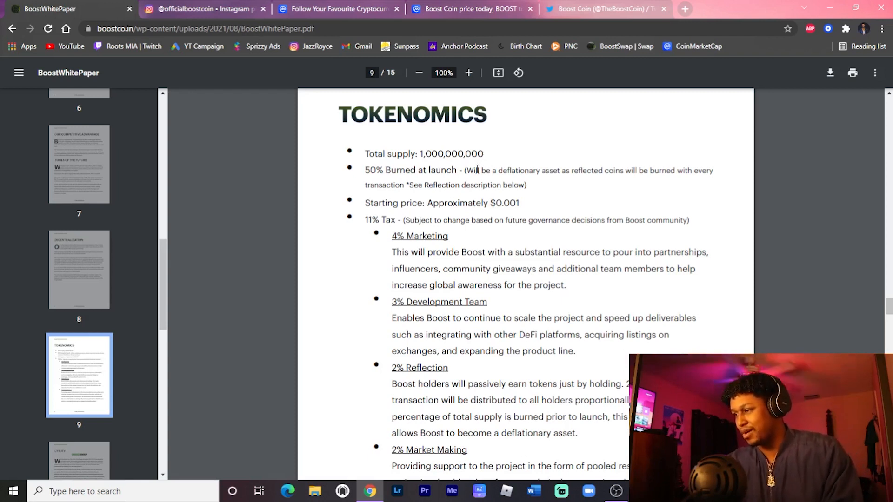
mouse_move(456, 182)
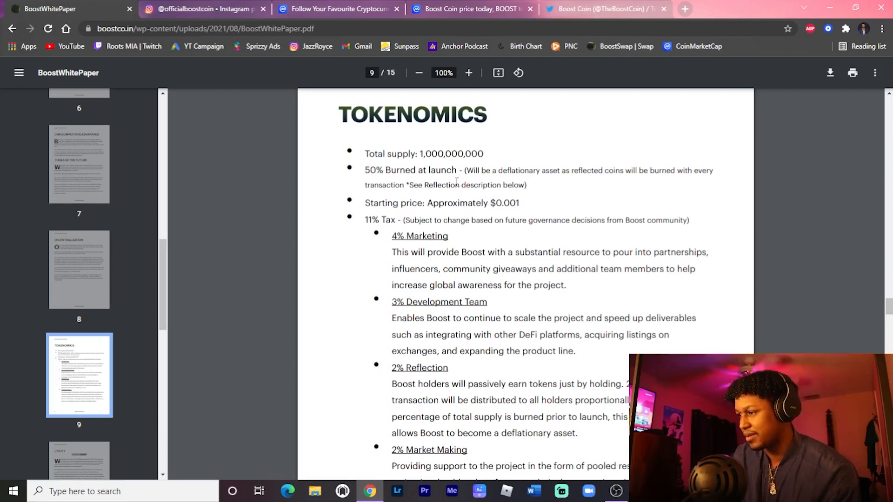
scroll(down, 3)
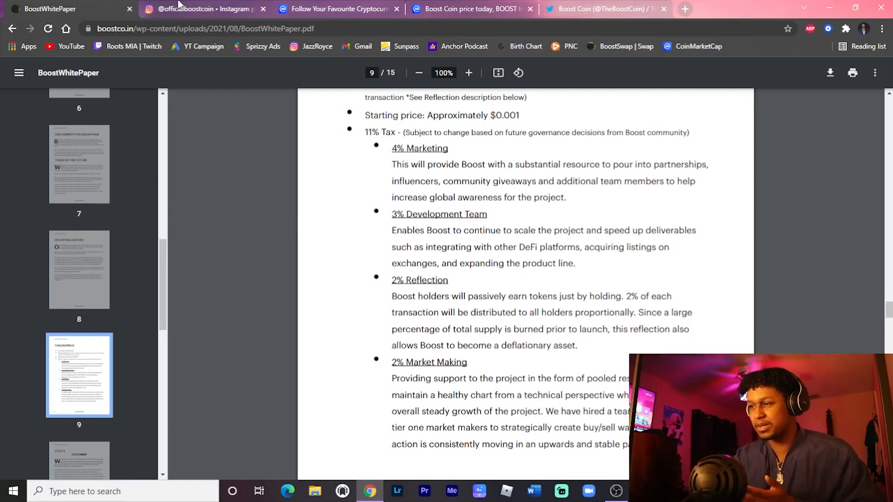
mouse_move(203, 8)
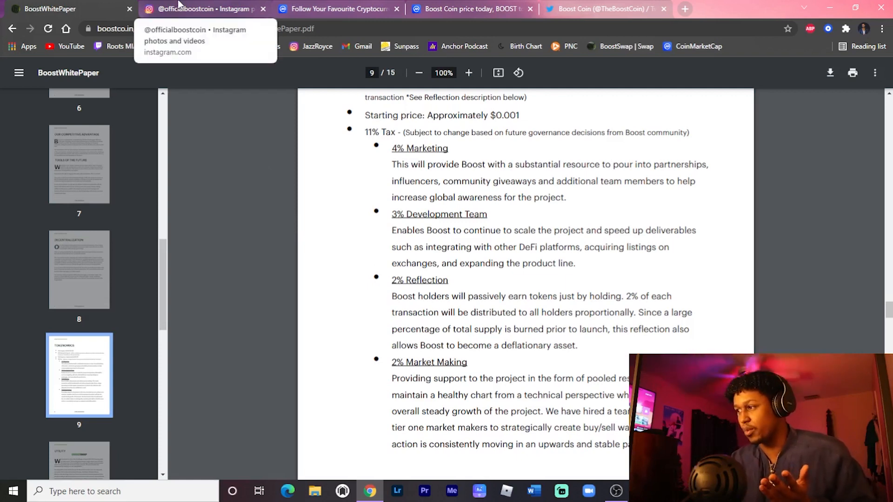
Step: Return to the CoinMarketCap watchlist showing Shiba Inu, Saitama, KleeKai and Boost Coin
click(603, 9)
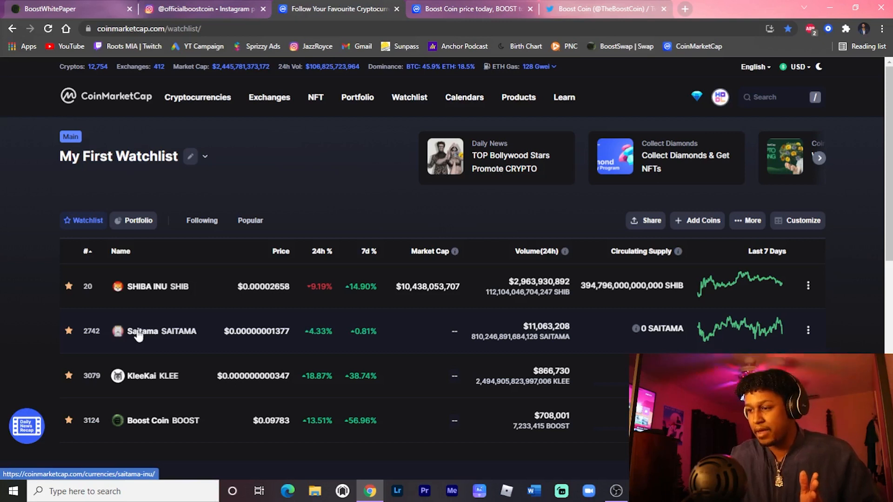
mouse_move(132, 382)
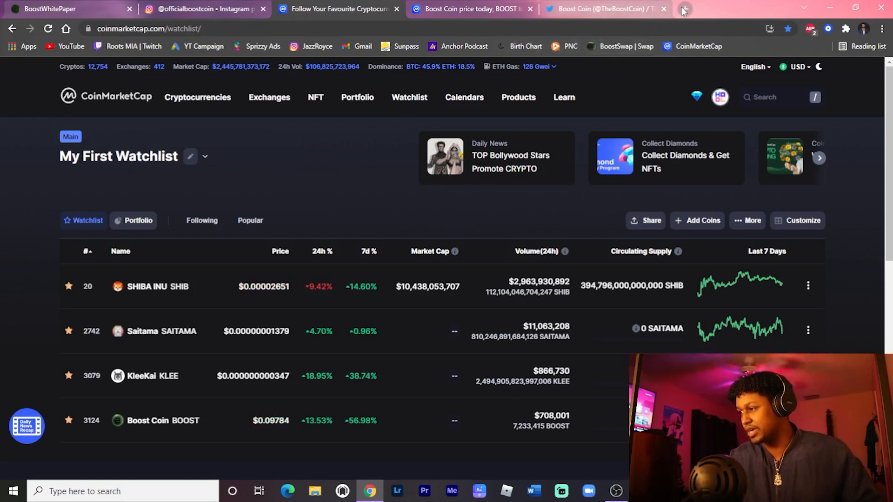
Step: Open app.boostco.in in a new tab and show the Limit order form
click(683, 10)
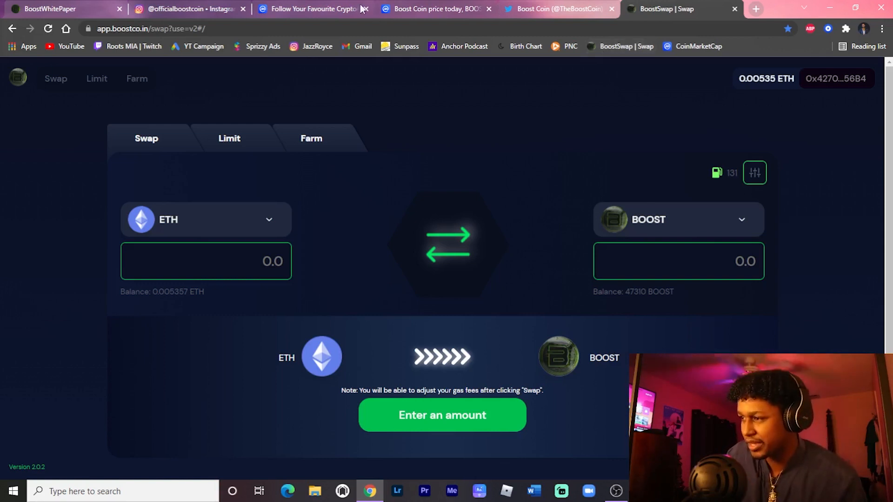
click(229, 137)
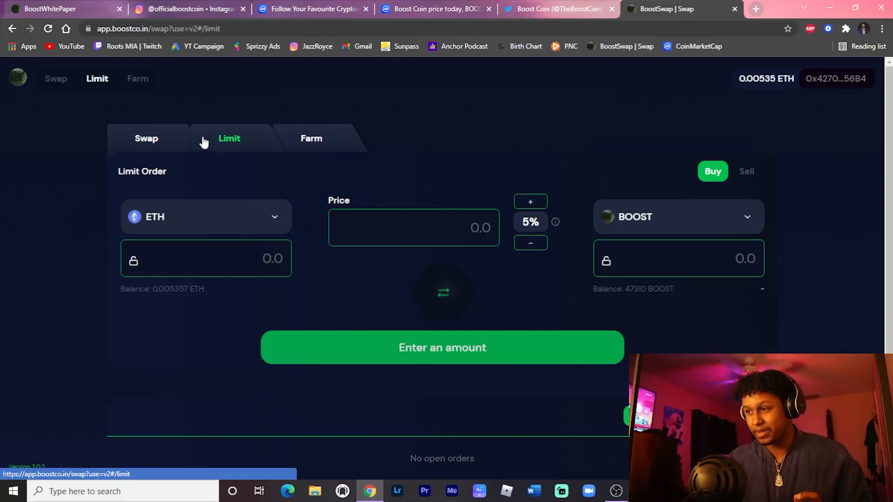
Step: Return to BoostSwap's ETH-to-BOOST Swap form
click(146, 138)
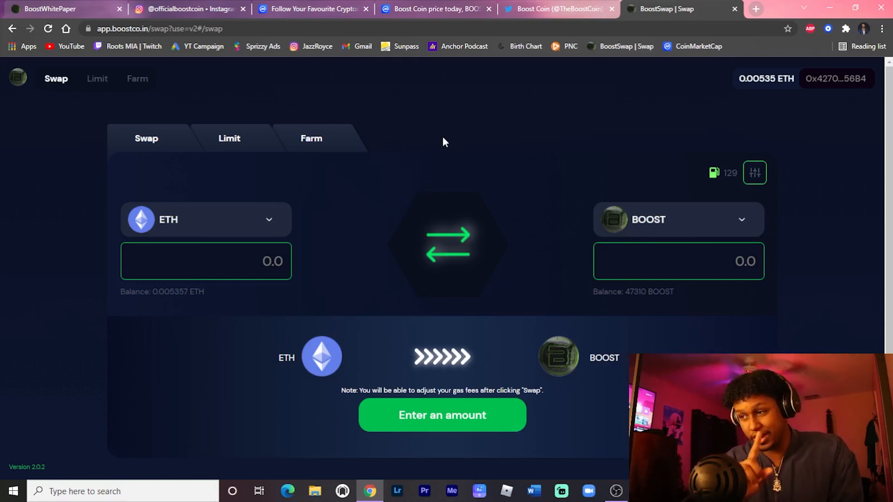
Step: Enter 0.005 ETH as the swap amount on BoostSwap
click(205, 261)
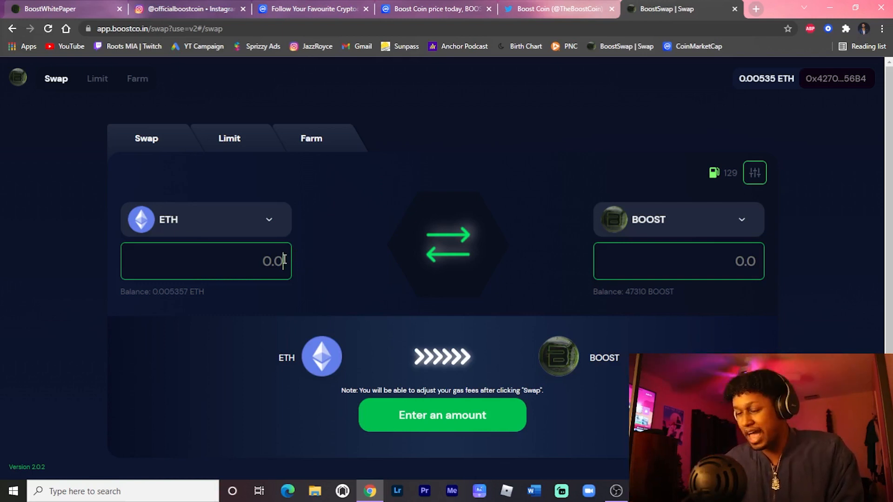
text(0)
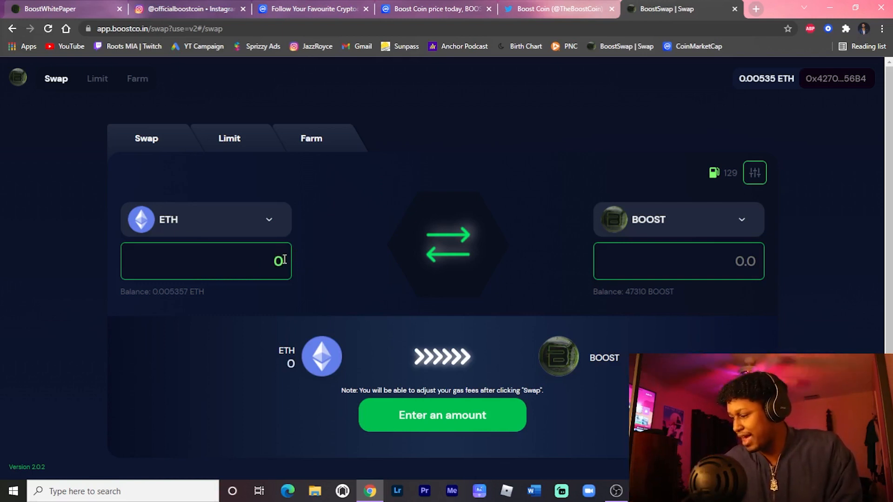
text(0.005)
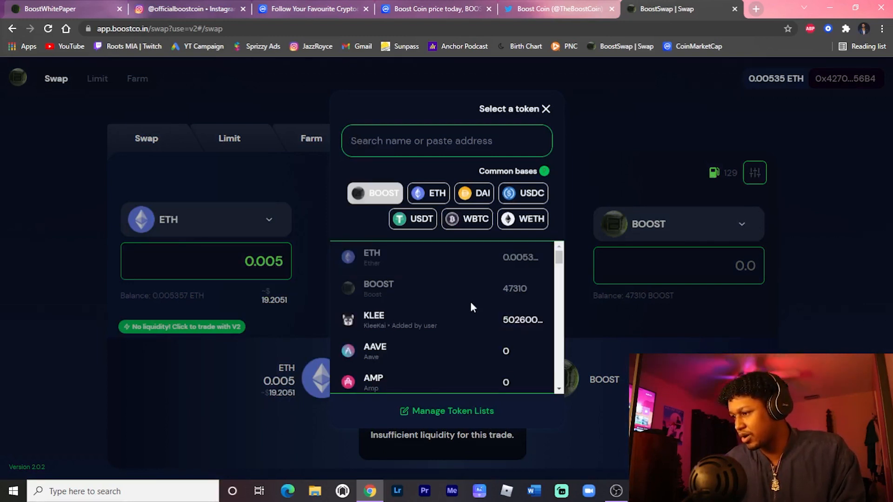
mouse_move(467, 319)
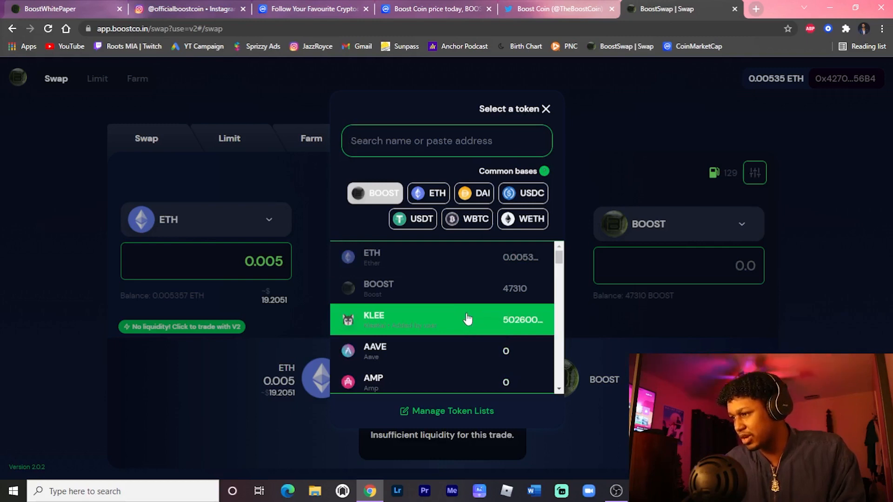
Step: Choose KLEE as the token to receive and trade through V2 liquidity
click(444, 320)
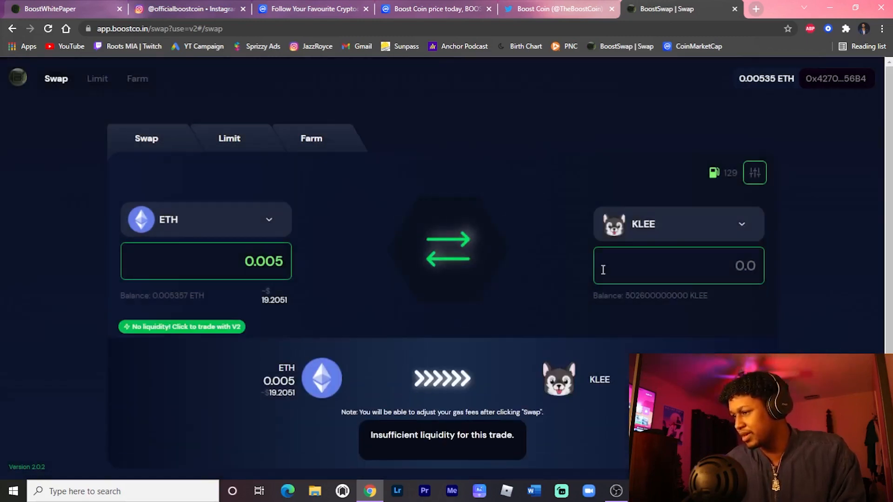
mouse_move(209, 329)
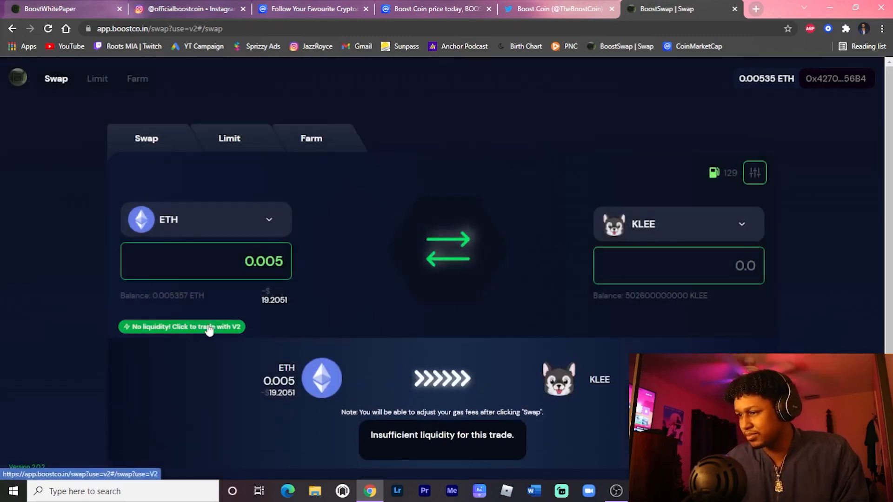
click(182, 326)
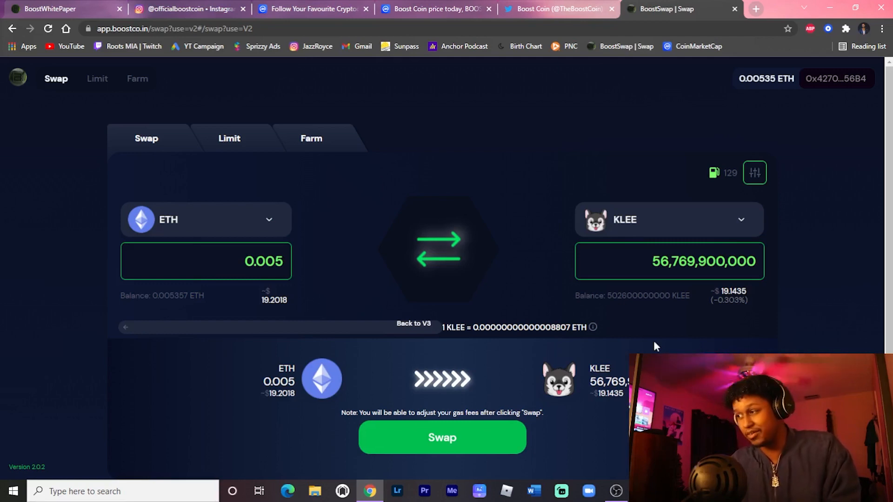
mouse_move(717, 9)
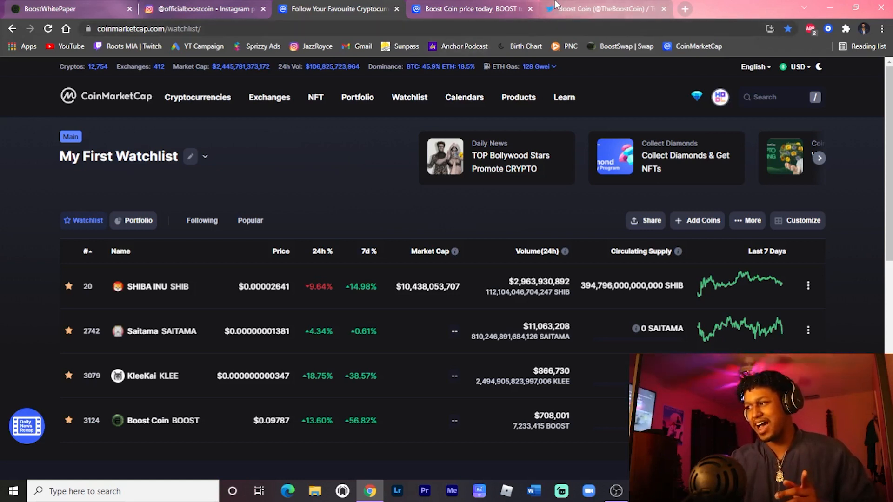
Step: Check the Boost Coin Twitter tab, then scroll the officialboostcoin Instagram posts grid
click(604, 8)
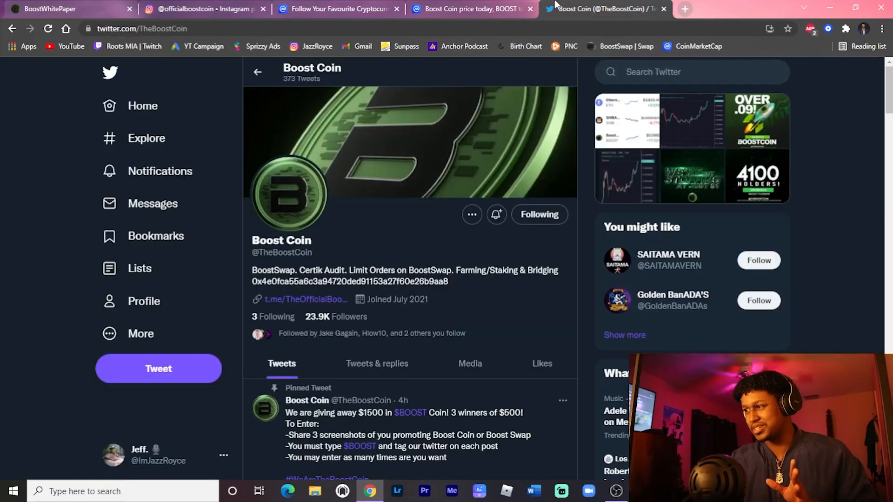
click(202, 8)
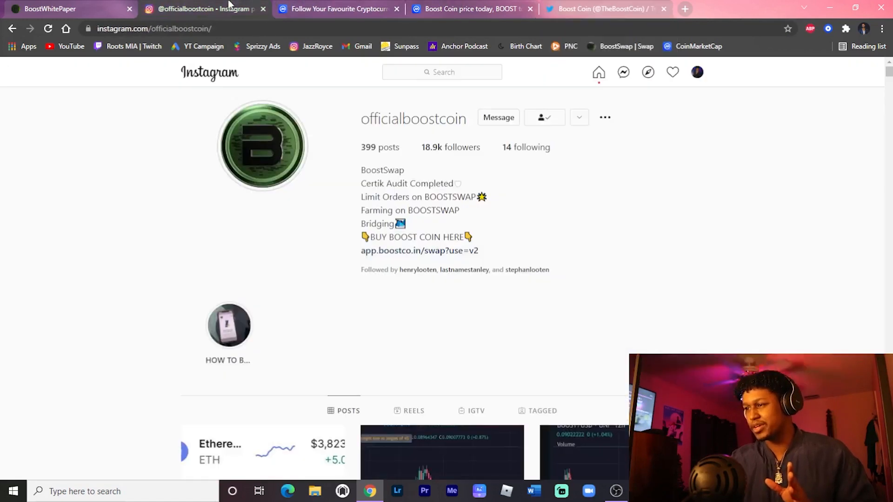
scroll(down, 3)
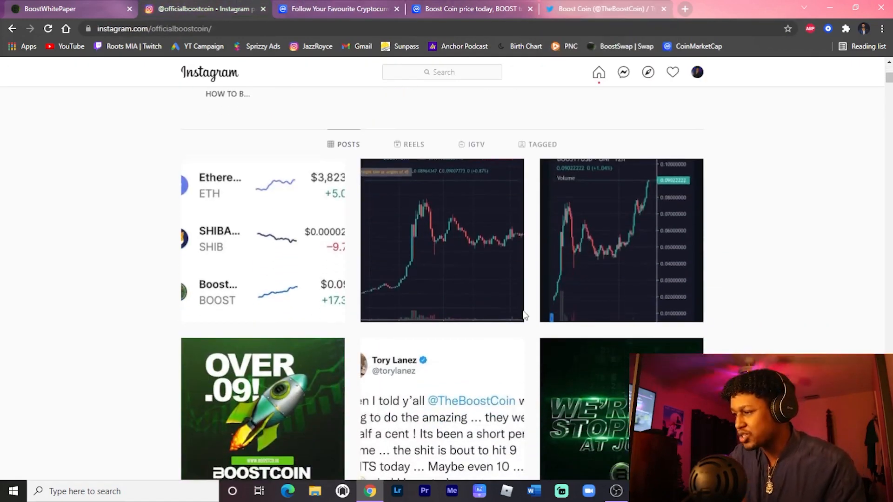
scroll(down, 3)
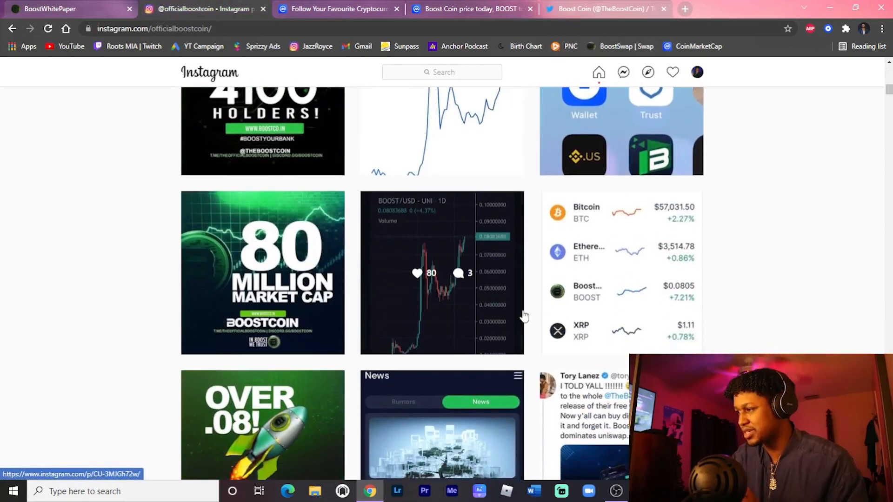
scroll(down, 3)
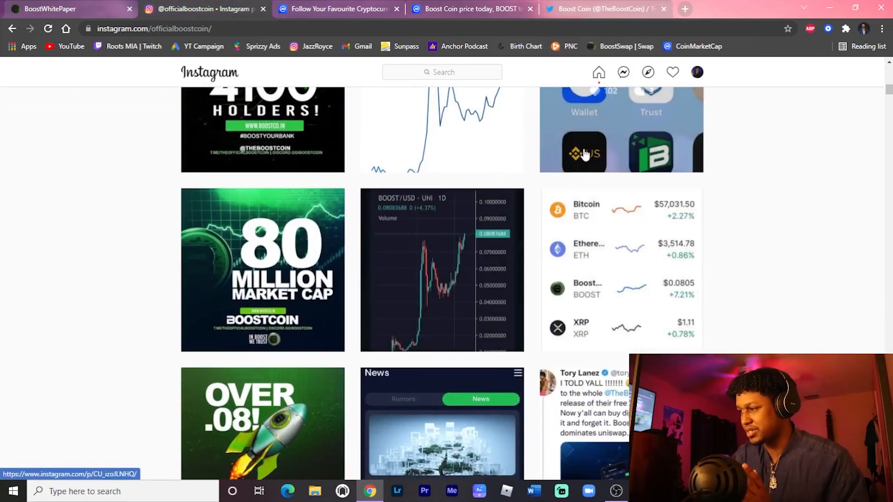
click(583, 154)
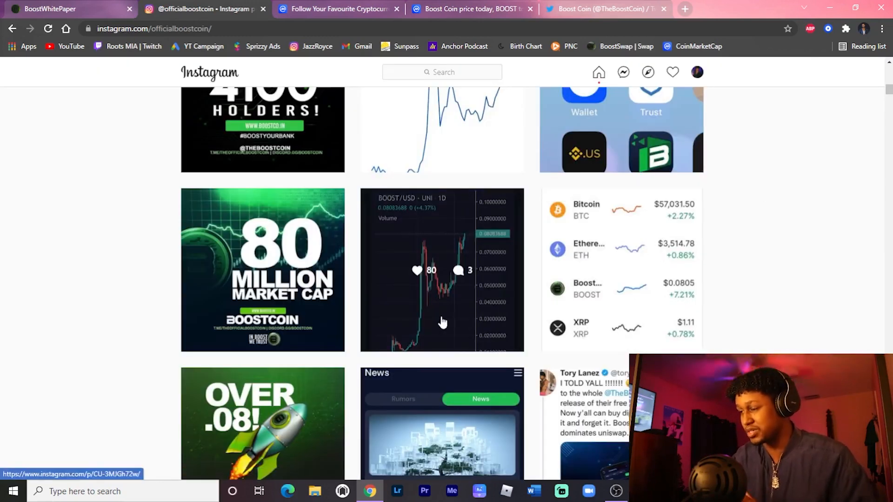
scroll(down, 3)
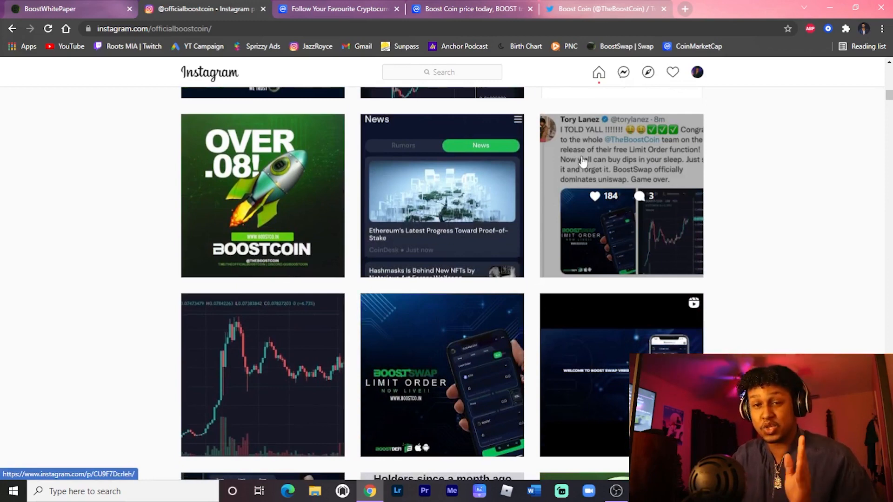
Step: Open the Instagram post showing Tory Lanez's tweet about Limit Orders
click(621, 195)
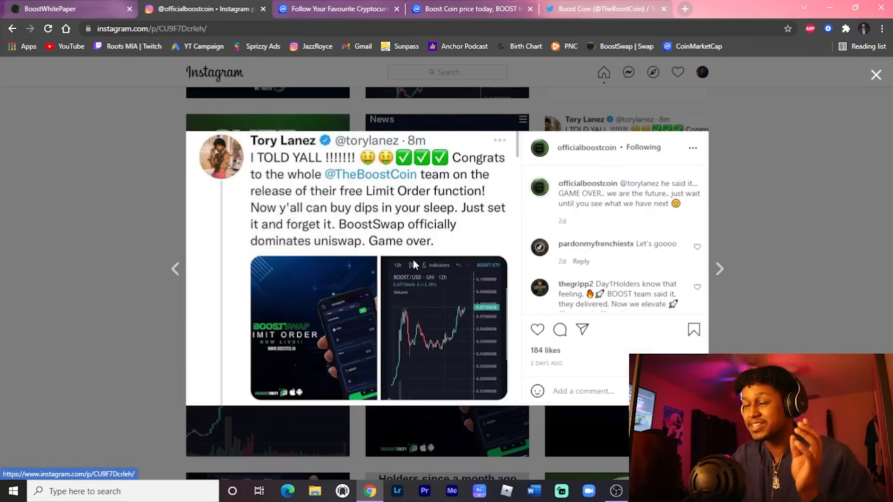
mouse_move(165, 312)
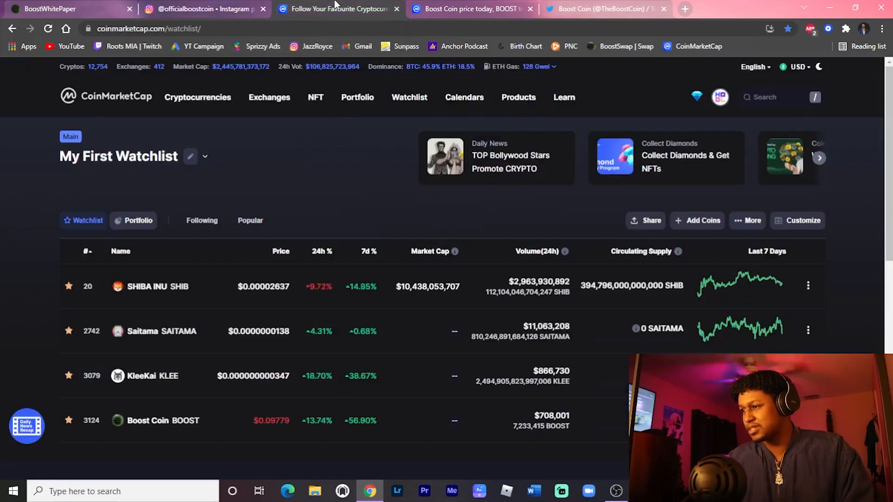
Step: Scroll the officialboostcoin grid down to the BoostSwap comparison and price-list posts
click(205, 9)
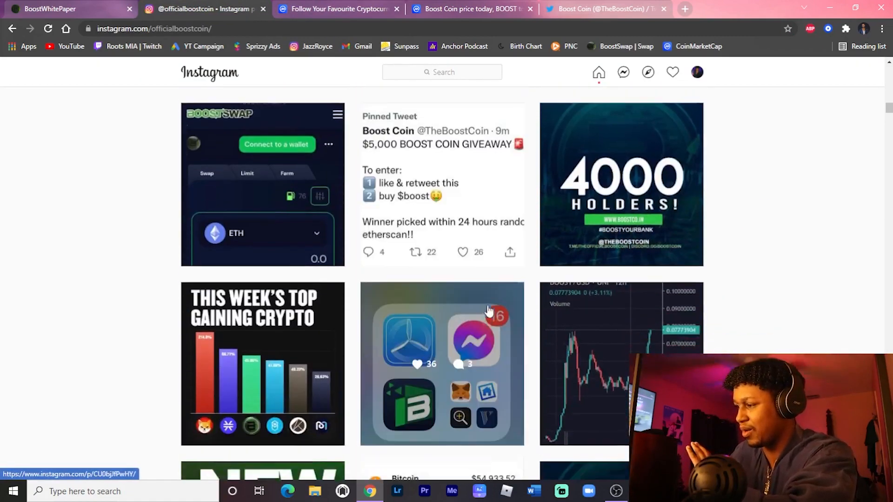
scroll(down, 3)
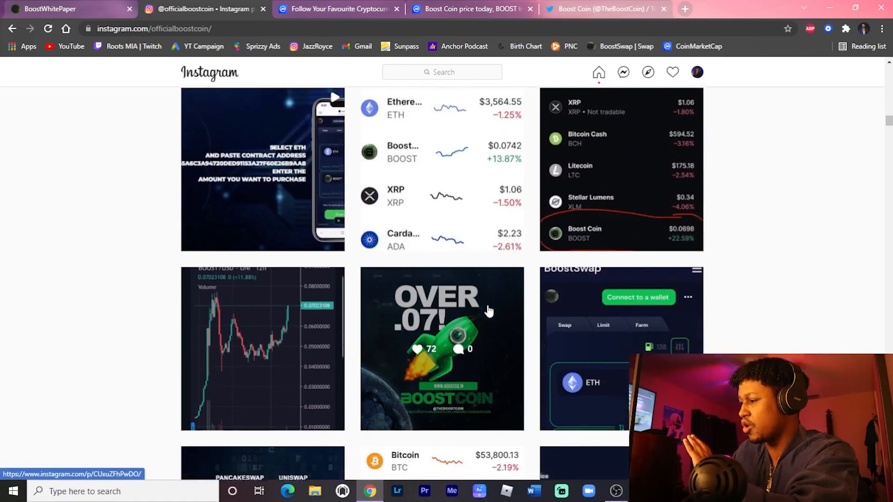
scroll(down, 3)
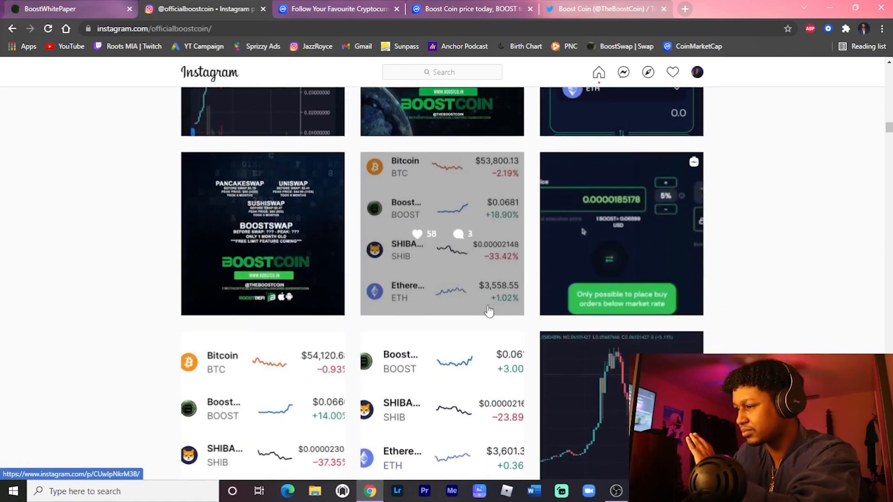
click(441, 233)
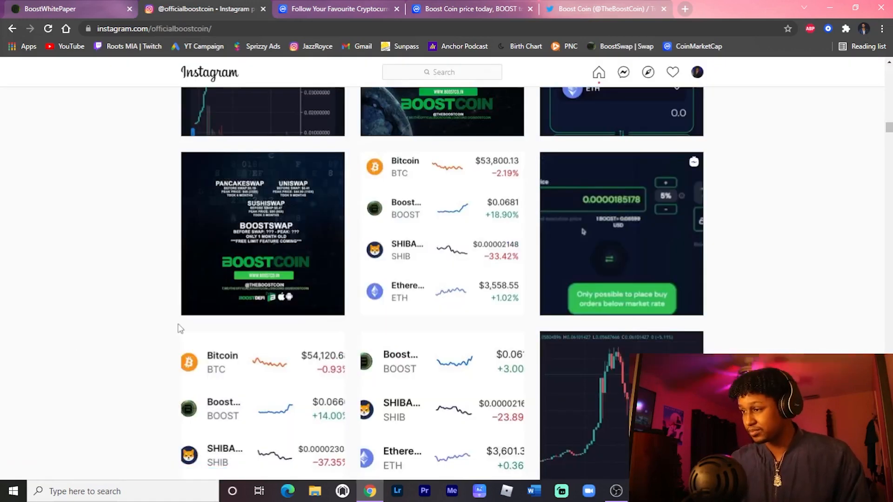
scroll(down, 3)
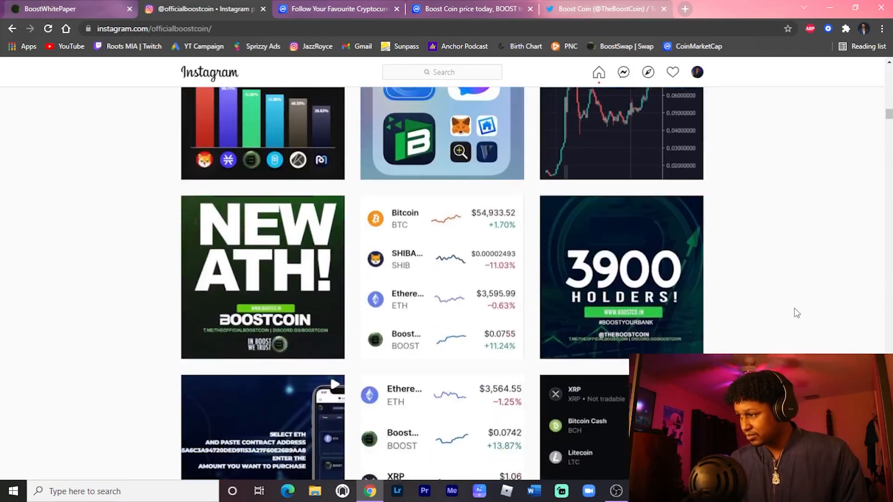
scroll(down, 3)
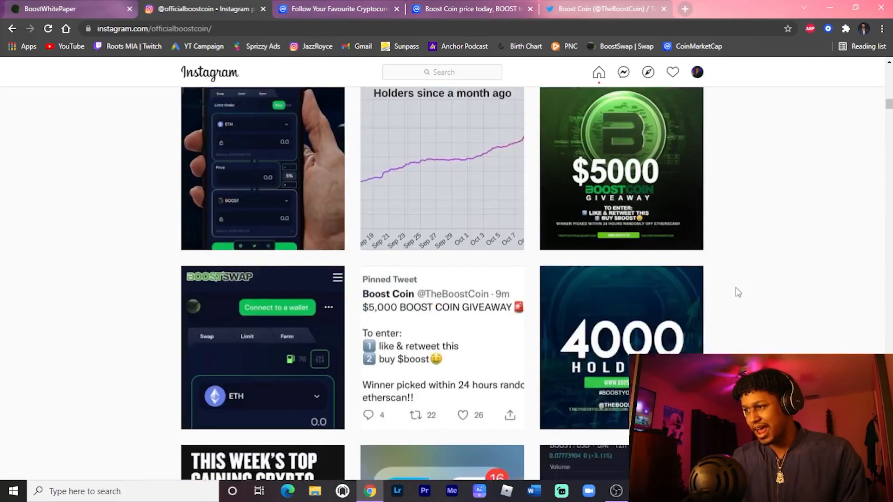
scroll(down, 3)
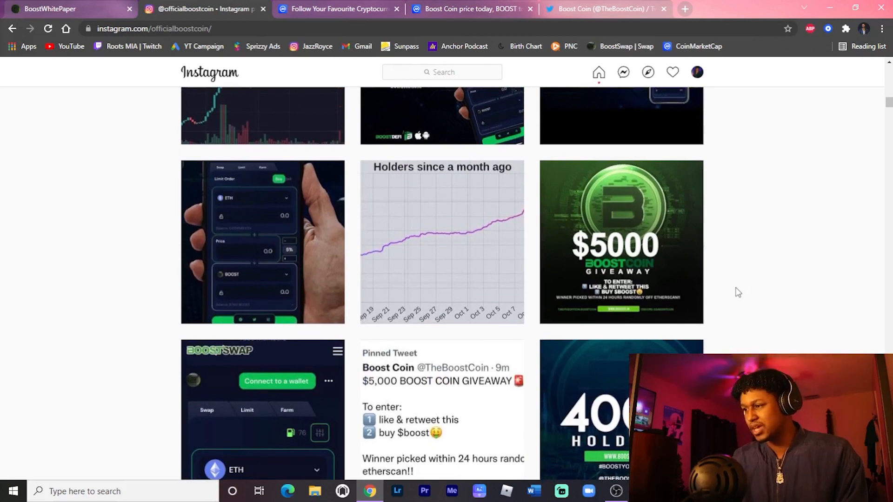
scroll(down, 3)
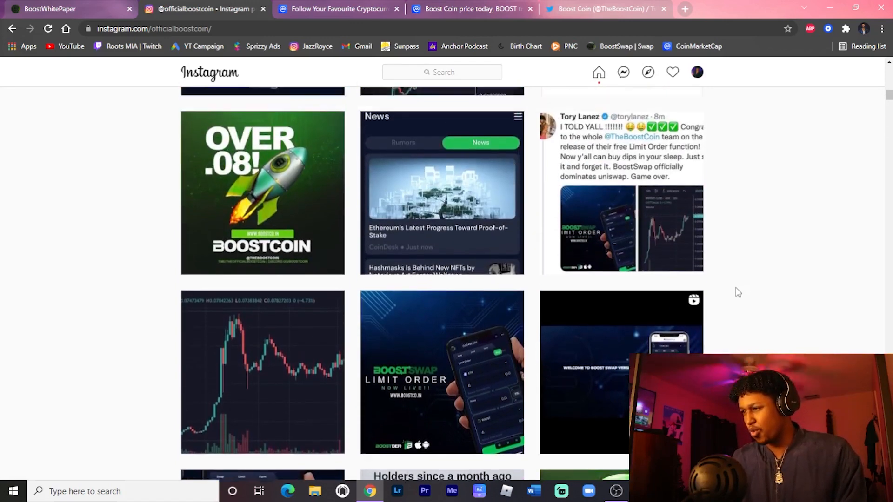
scroll(up, 3)
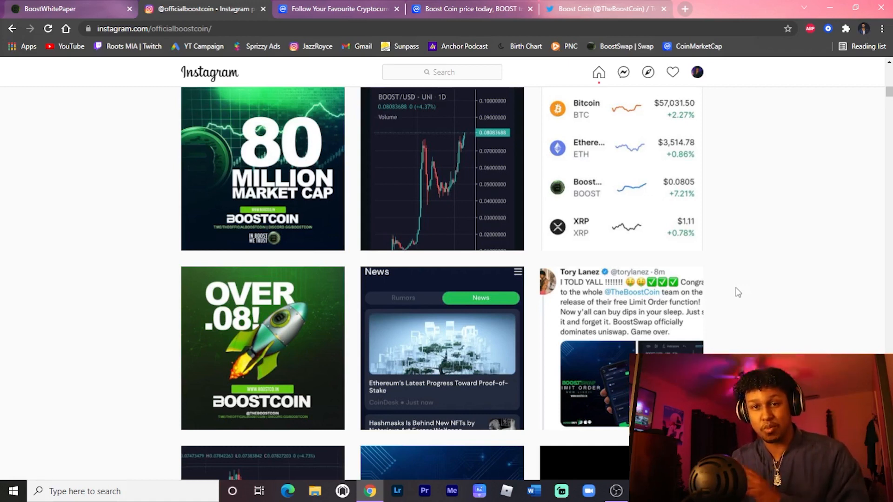
mouse_move(672, 259)
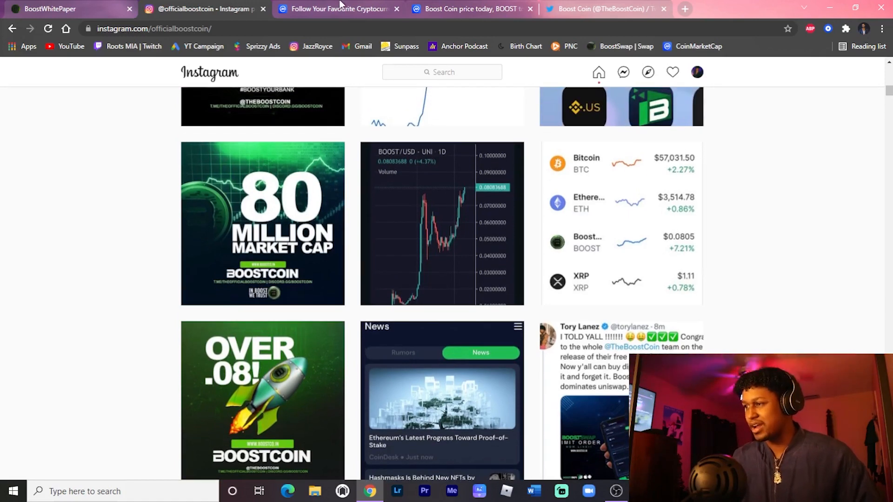
Step: View the Boost Coin CoinMarketCap price page, then the whitepaper's Tools of the Future page
click(470, 9)
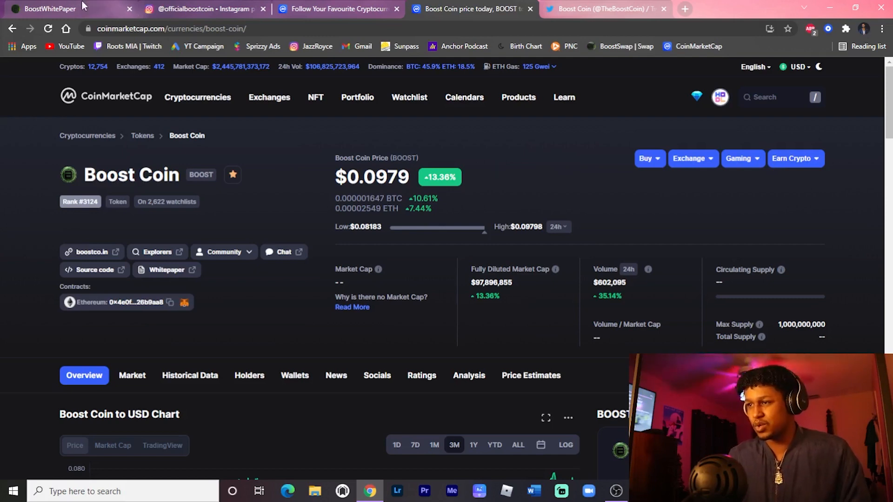
click(62, 8)
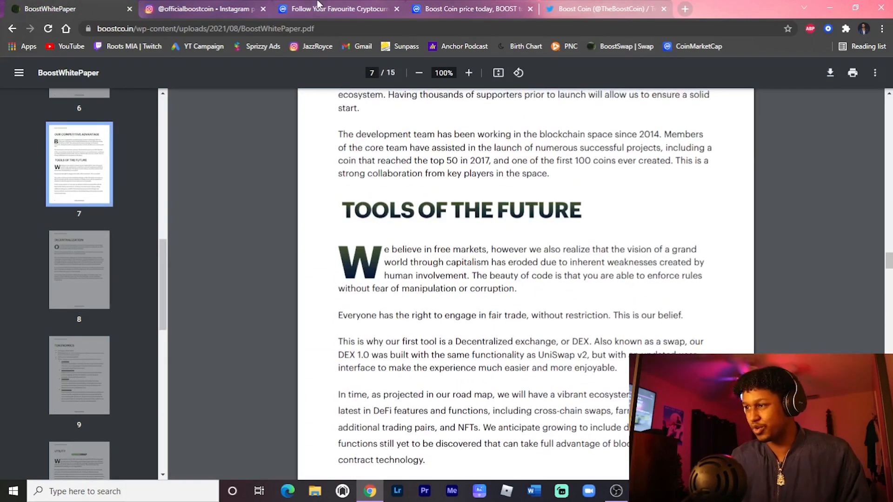
Step: Return to CoinMarketCap's My First Watchlist showing Boost Coin at $0.09788
click(336, 8)
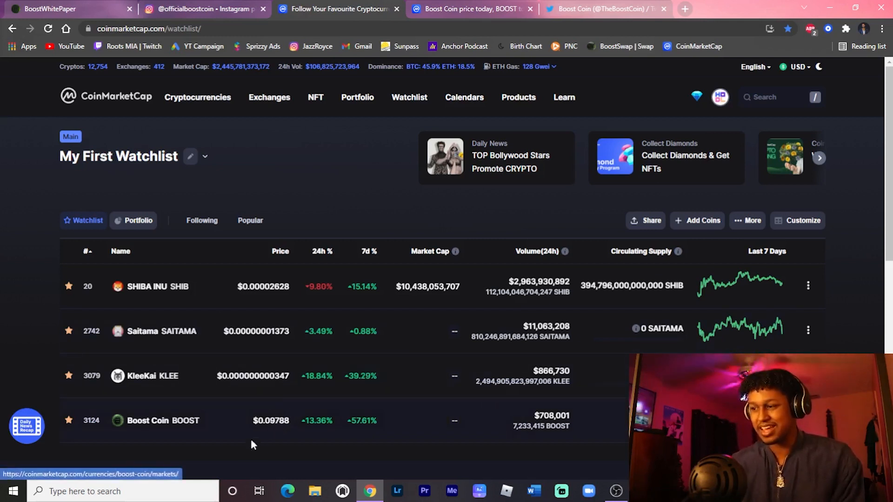
mouse_move(235, 455)
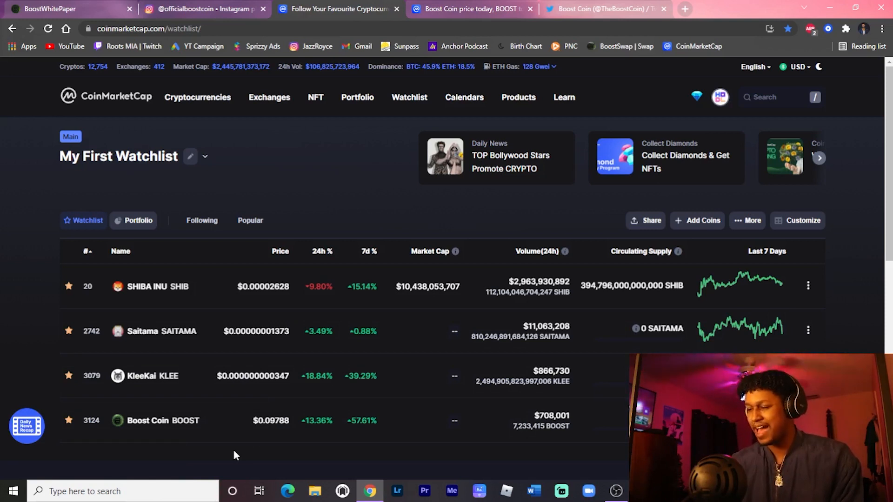